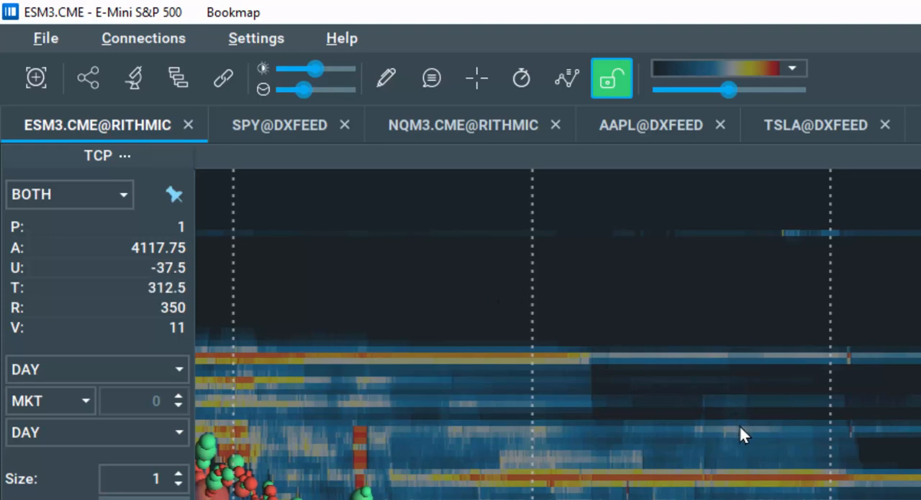
{"action": "mouse_move", "coordinate": [99, 311]}
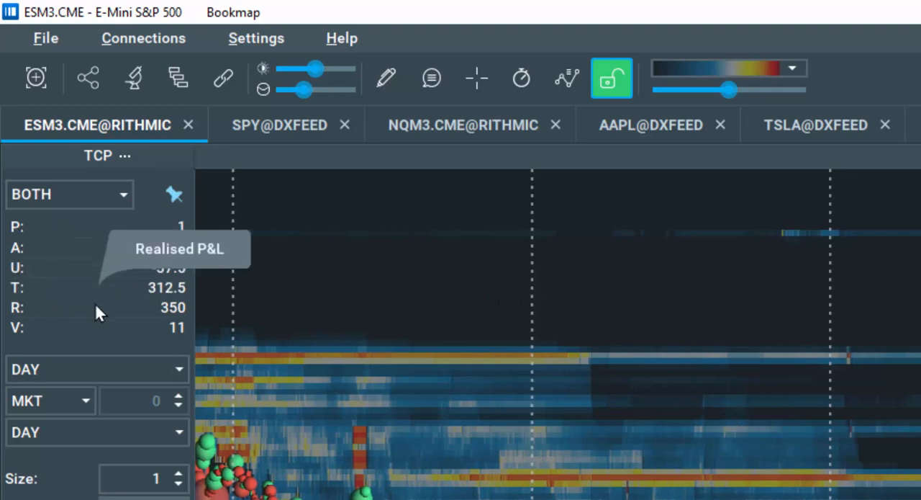
Lock trading from the toolbar so the trading panel and its P&L figures are hidden
{"action": "left_click", "coordinate": [69, 194]}
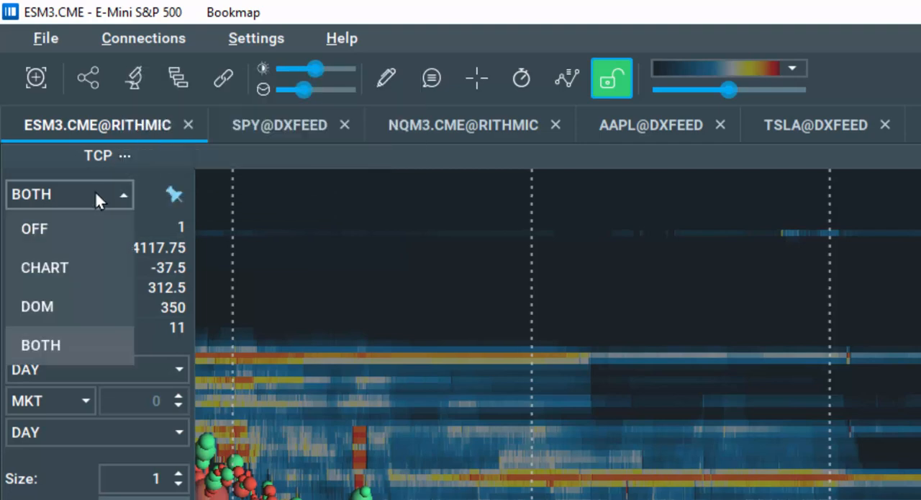
{"action": "left_click", "coordinate": [610, 77]}
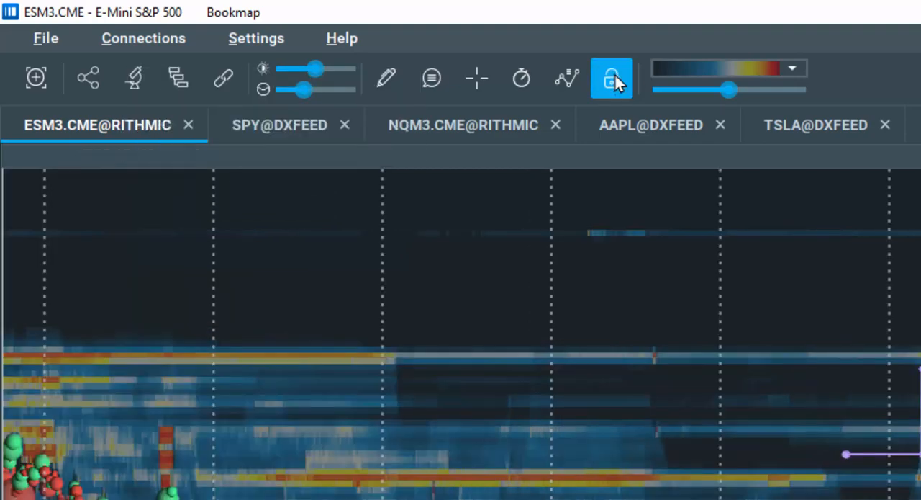
In the ESM3 chart configuration, enable Show Trade Status Panel with all order types displayed
{"action": "left_click", "coordinate": [611, 78]}
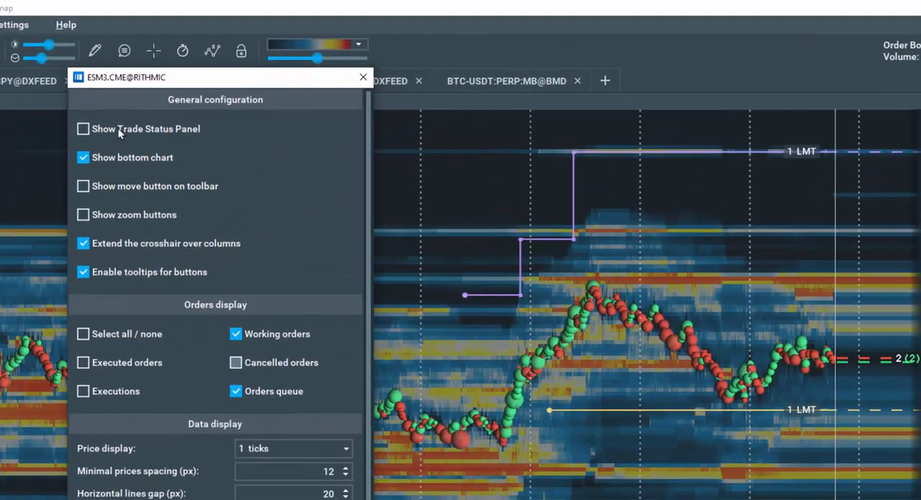
{"action": "left_click", "coordinate": [84, 128]}
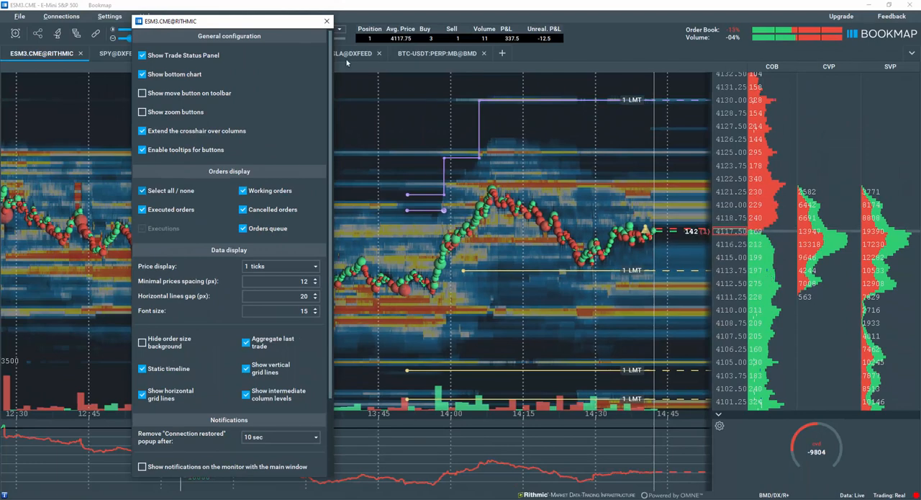
Close the configuration and toggle the Buy/Sell Orders layer off and back on
{"action": "left_click", "coordinate": [326, 20]}
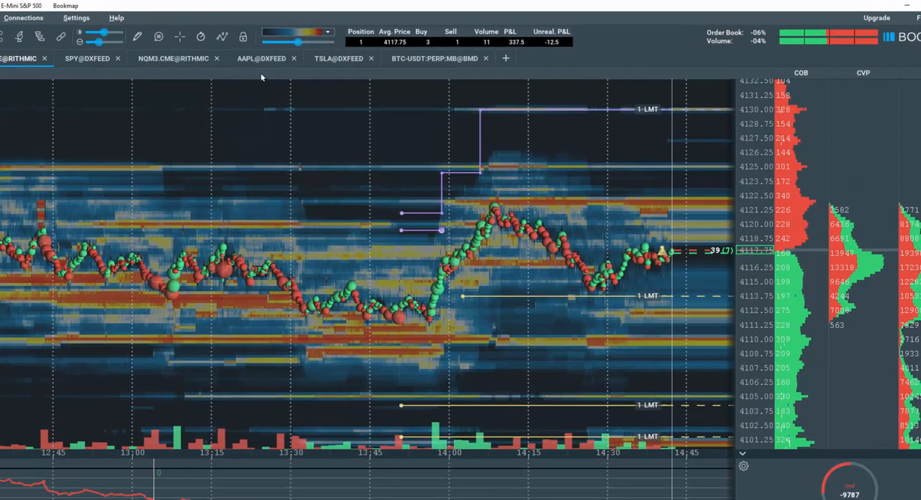
{"action": "left_click", "coordinate": [222, 38]}
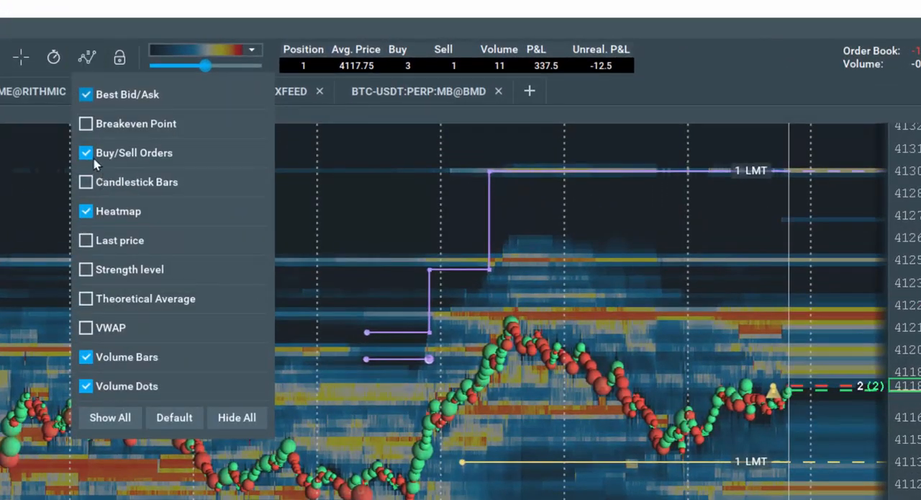
{"action": "left_click", "coordinate": [86, 152]}
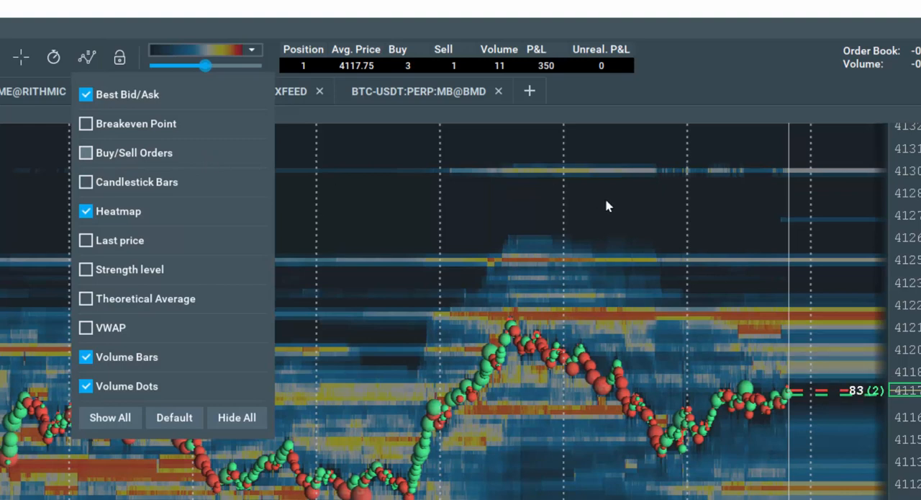
{"action": "left_click", "coordinate": [86, 153]}
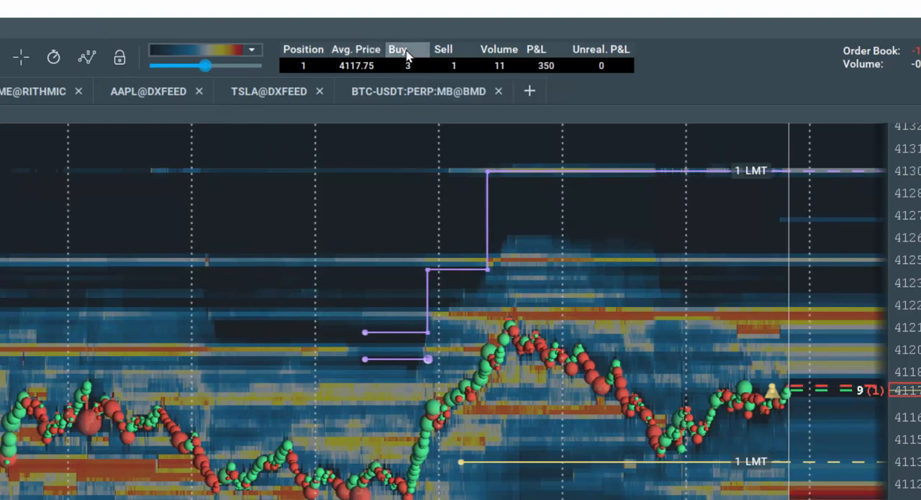
From the subchart indicators list, show the P&L and Position graphs in the lower pane
{"action": "left_click", "coordinate": [397, 49]}
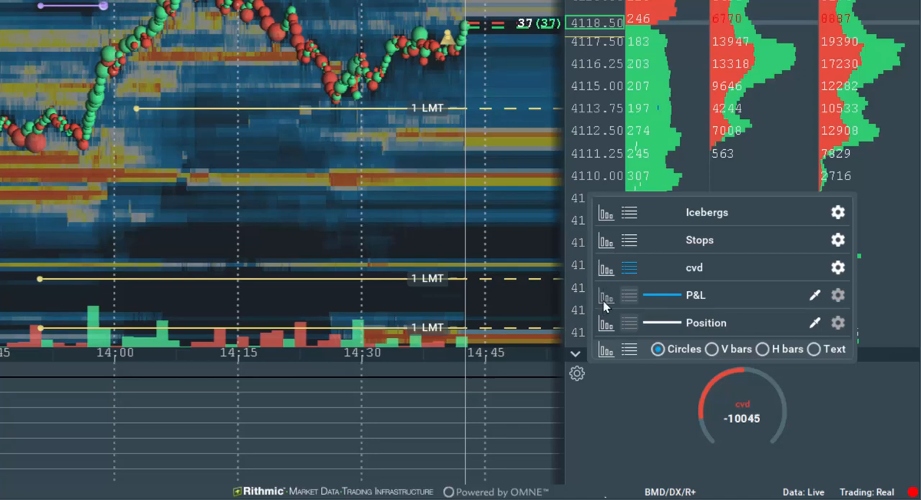
{"action": "left_click", "coordinate": [605, 295]}
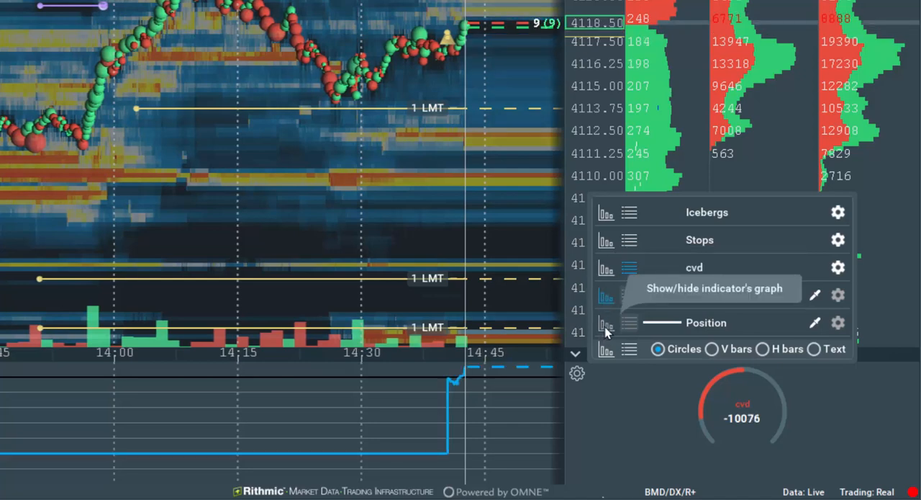
{"action": "left_click", "coordinate": [608, 294]}
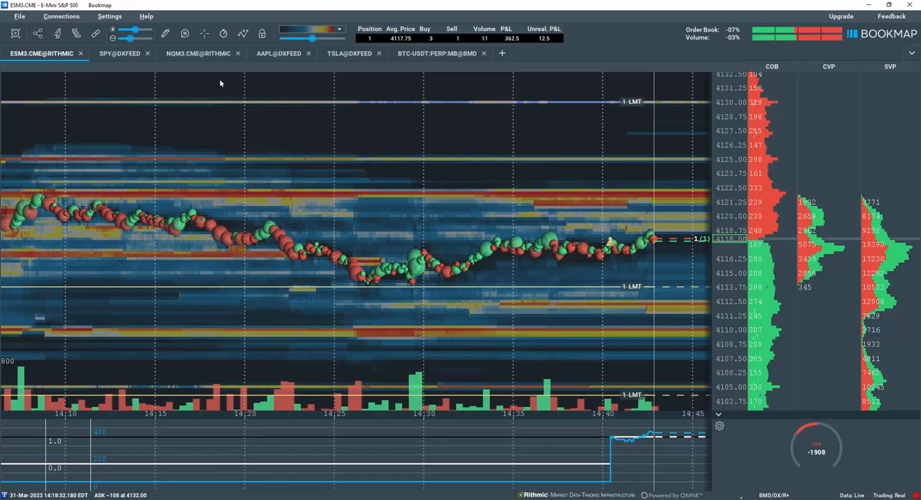
Open Settings > Account info and view the Cancelled orders for ESM3
{"action": "left_click", "coordinate": [109, 16]}
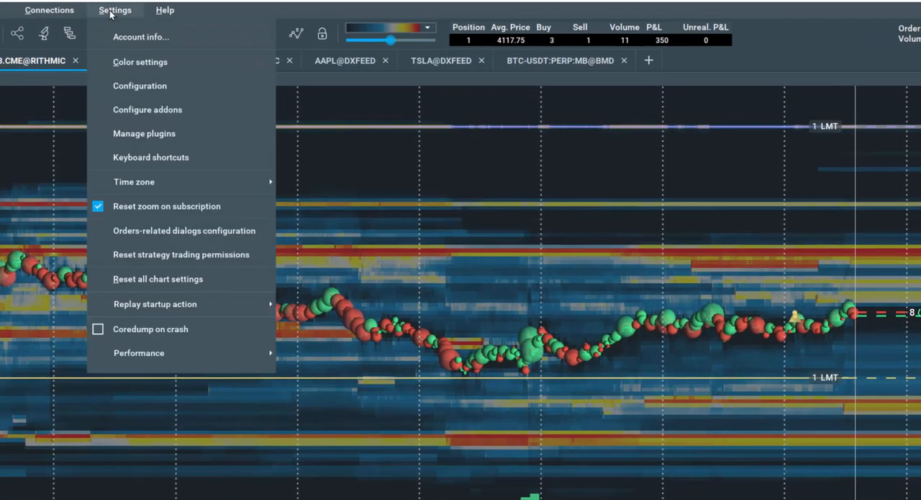
{"action": "left_click", "coordinate": [141, 37]}
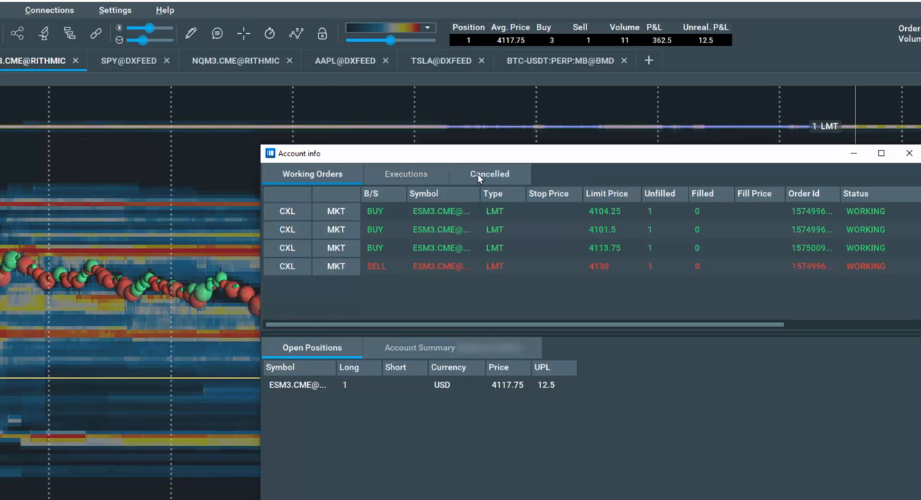
{"action": "left_click", "coordinate": [490, 173]}
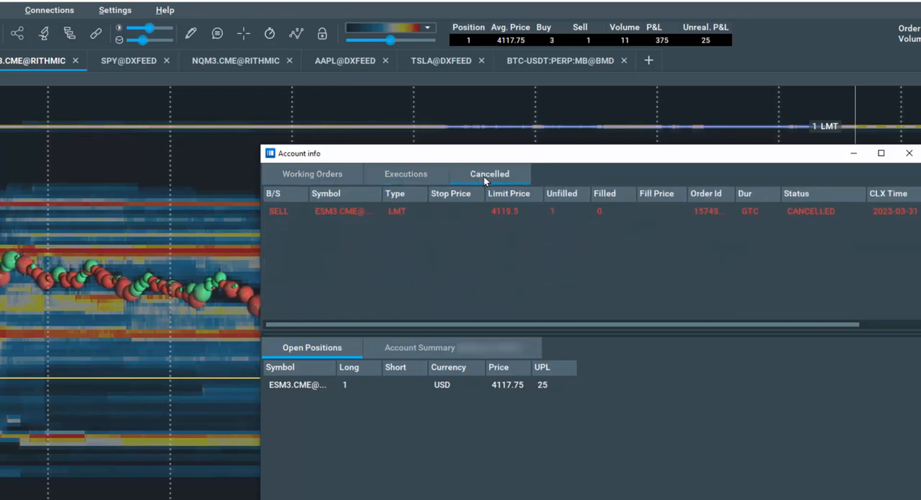